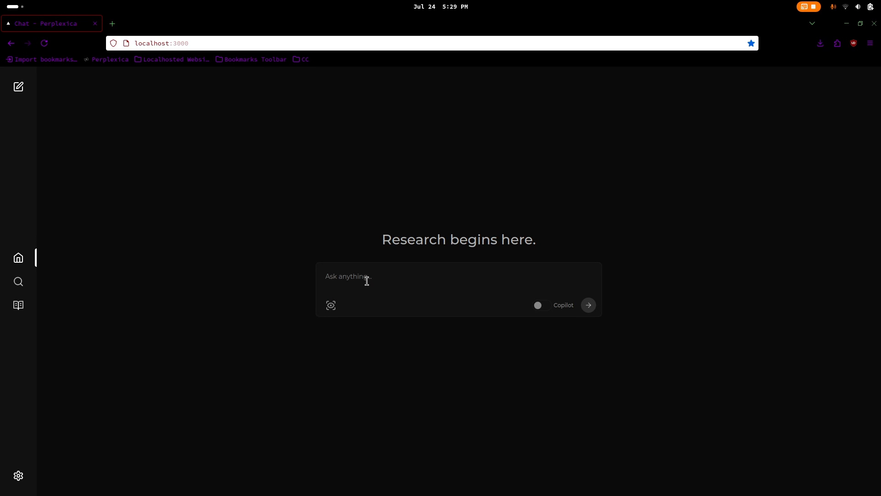
Ask for a durable pair of headphones under $100 with Copilot enabled
type("Can you recommend me a durable and budget friendly headphones, i have 100$.")
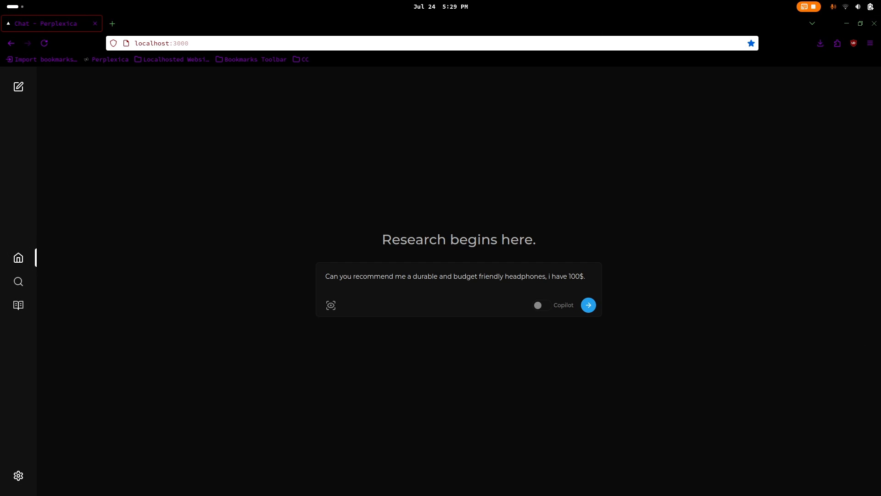
left_click(538, 304)
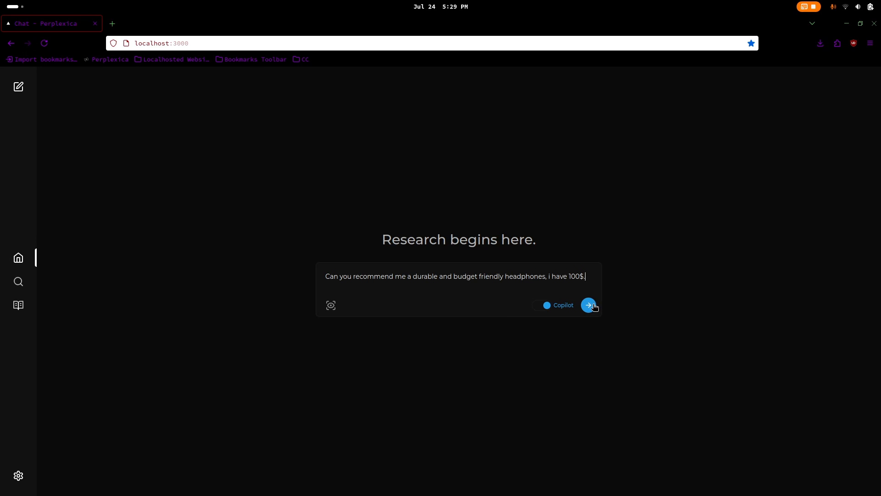
left_click(589, 305)
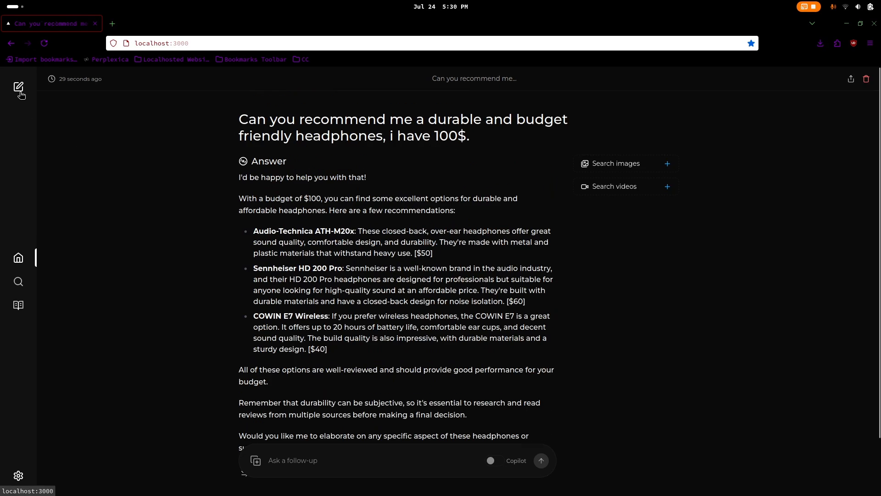
In a new chat, ask how beginning content creators can start a YouTube career in 2024, with Copilot on
left_click(19, 87)
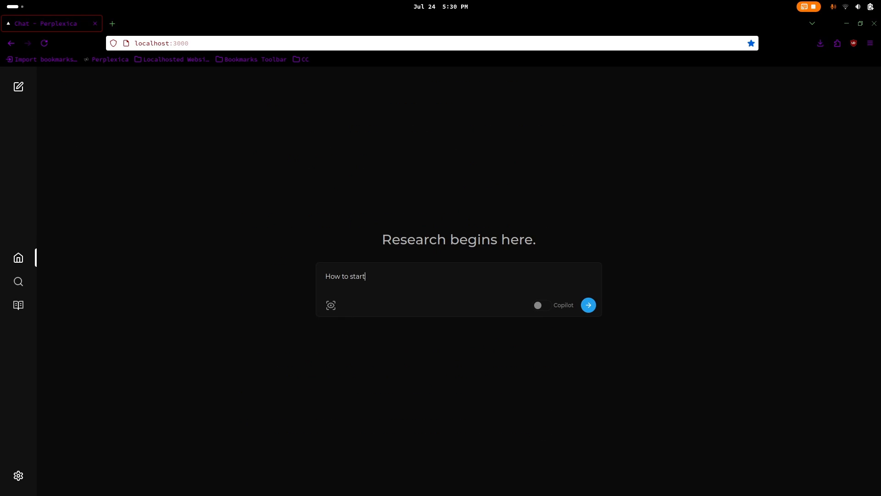
type("a youtube career in 2024")
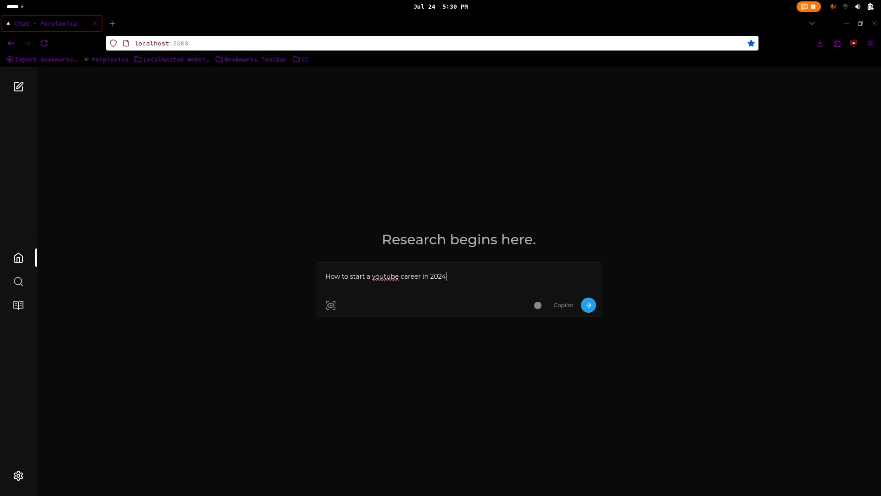
type(", for beginning content cr")
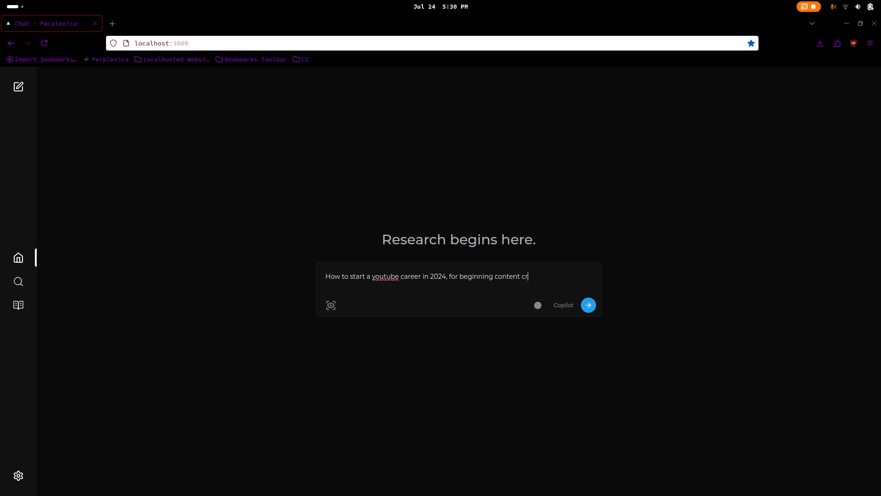
type("eators.")
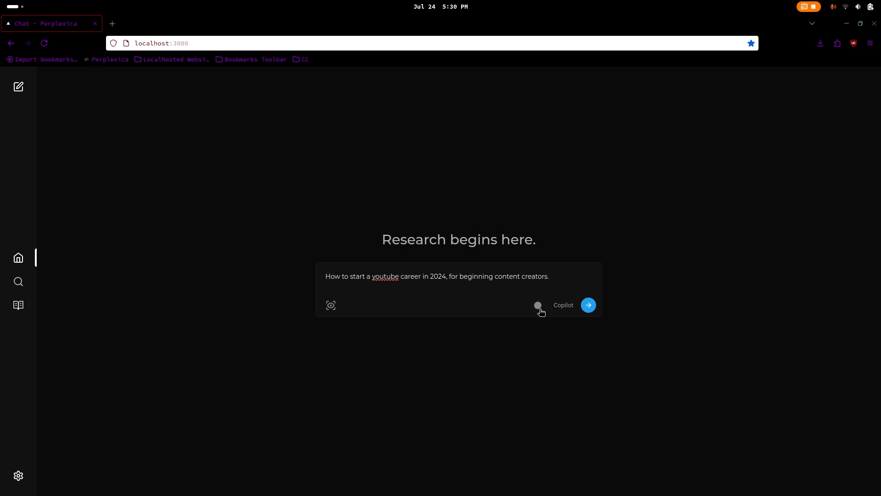
left_click(588, 305)
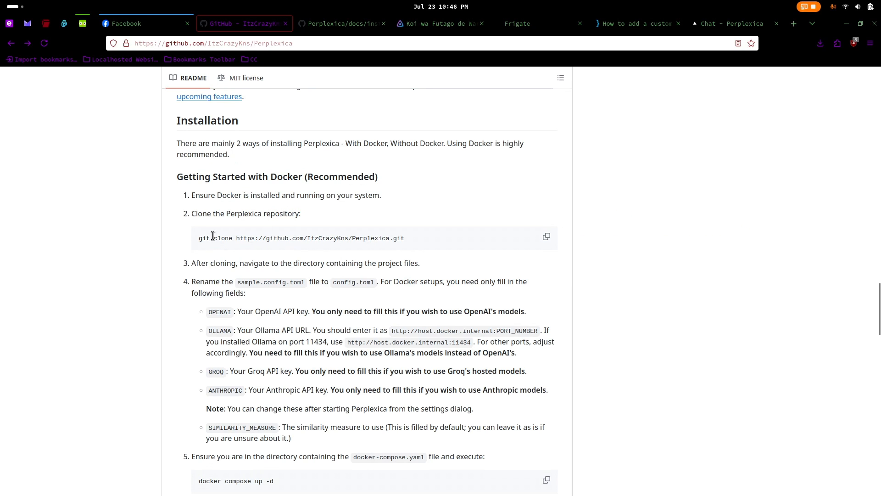
Copy the git clone command from the README's Installation section
left_click(545, 235)
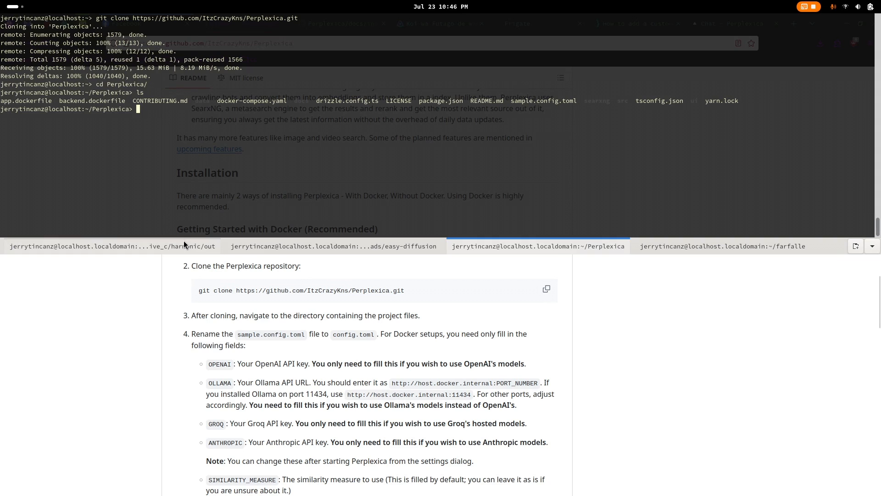
Edit sample.config.toml with sudo nano, then rename it to config.toml
type("sudo nano sample.config.toml")
type("mv")
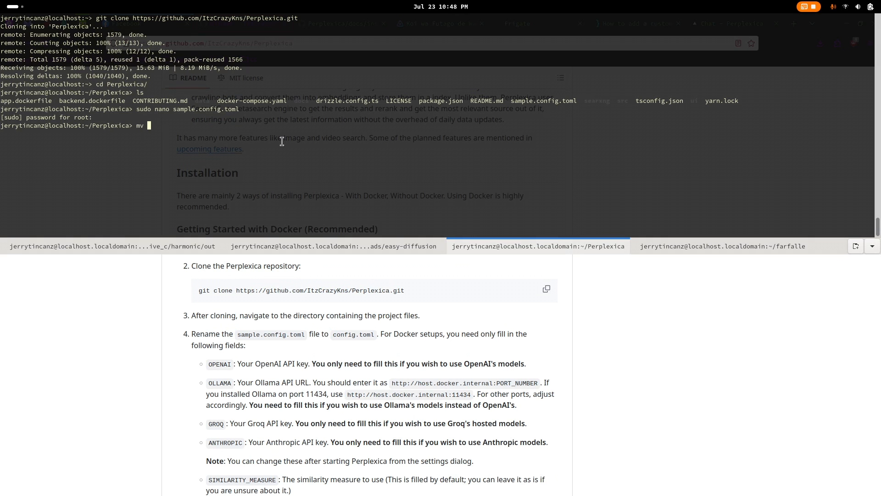
type("sample.config.toml")
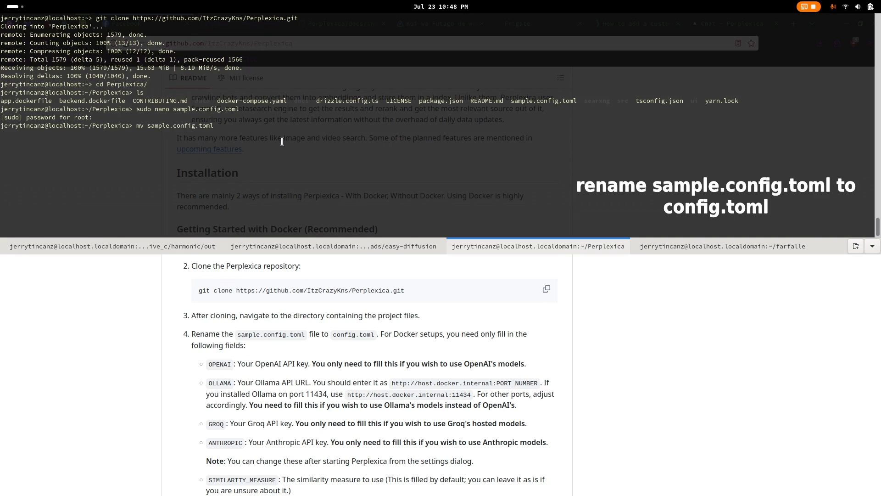
type("config.")
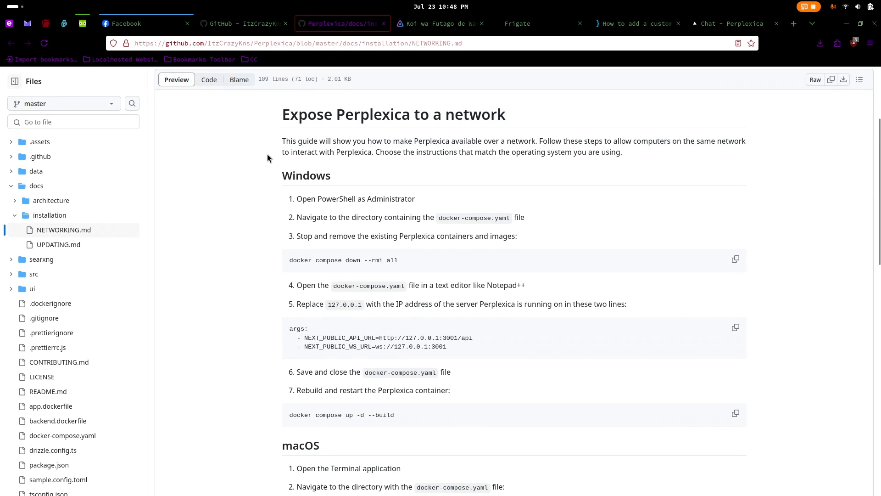
Highlight the 'Expose Perplexica to a network' title and scroll to the Linux section
left_click_drag(346, 115, 506, 114)
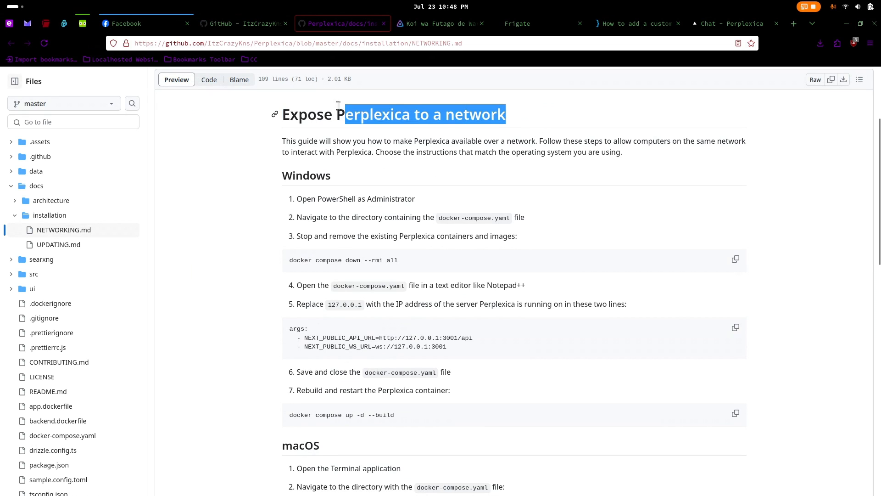
scroll("down", 3)
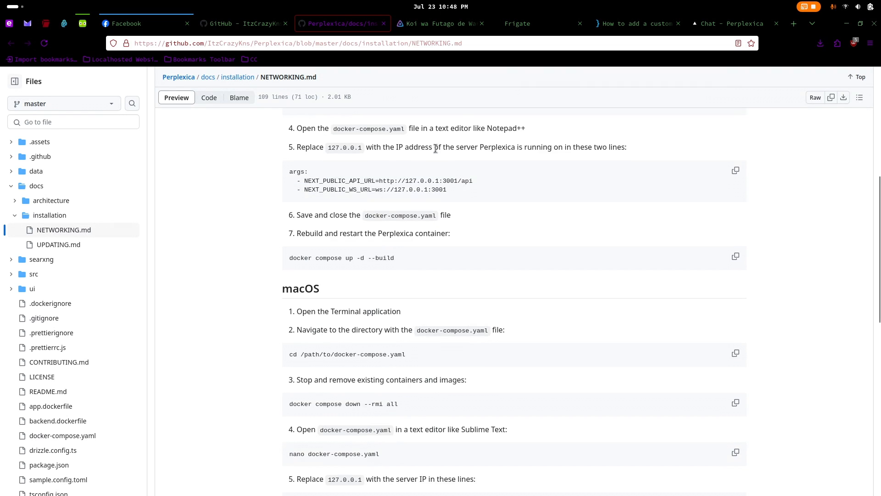
scroll("down", 3)
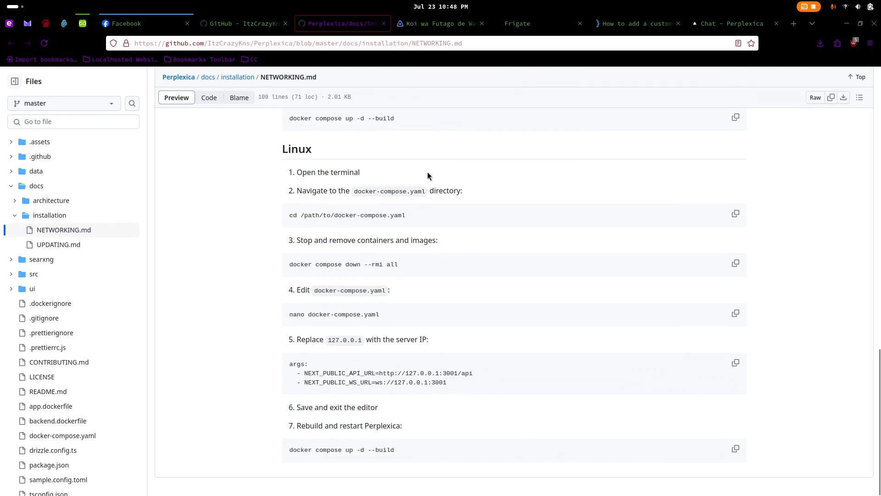
mouse_move(418, 216)
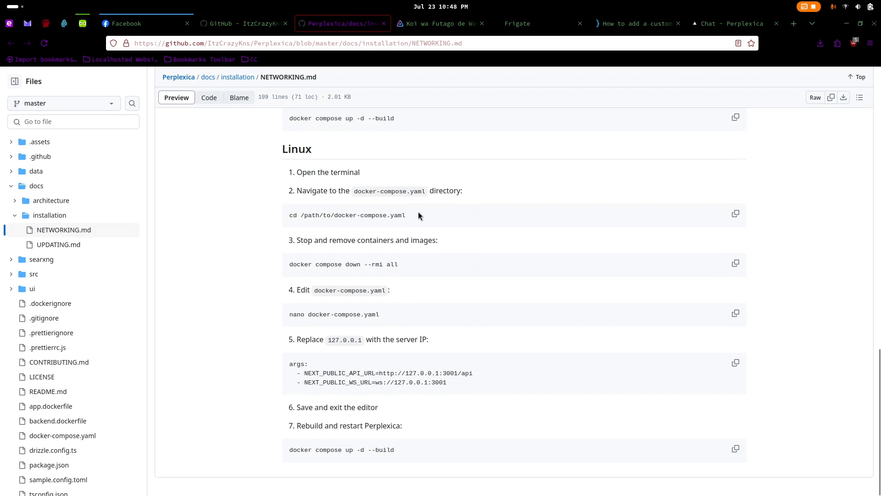
mouse_move(416, 266)
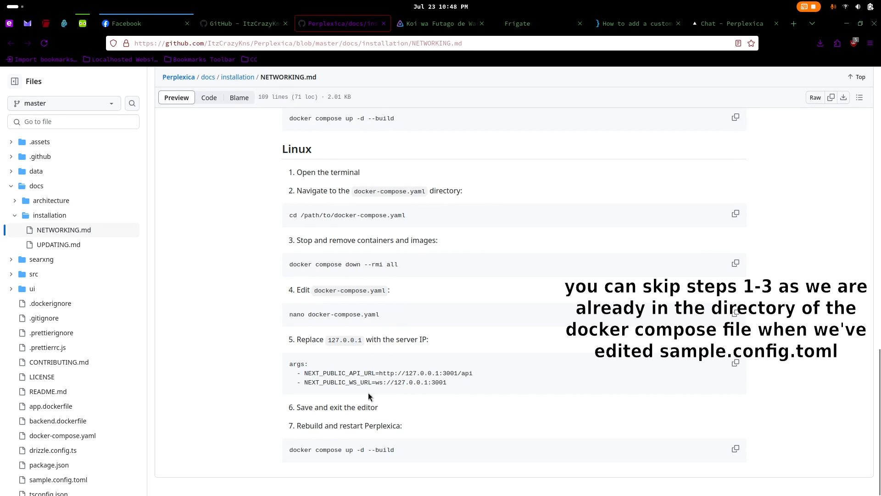
mouse_move(287, 322)
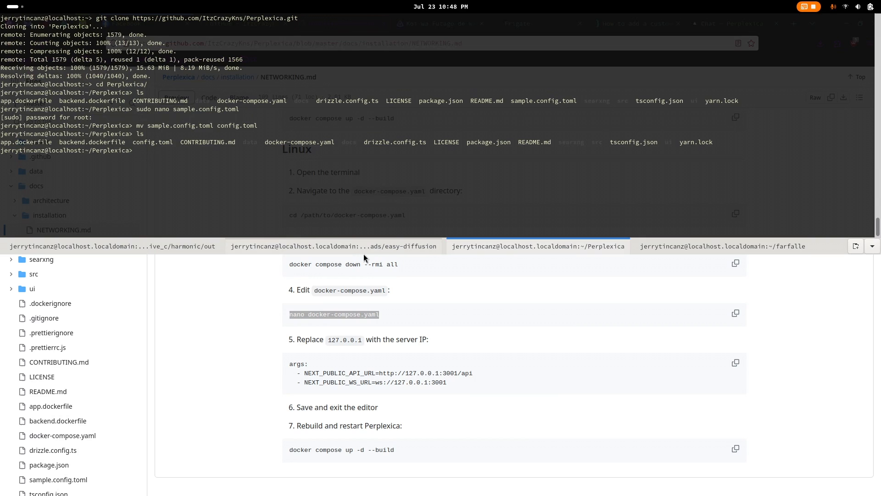
Set 192.168.1.196 as the frontend IP in docker-compose.yaml, then bring up the Perplexica page
type("nano docker-compose.yaml")
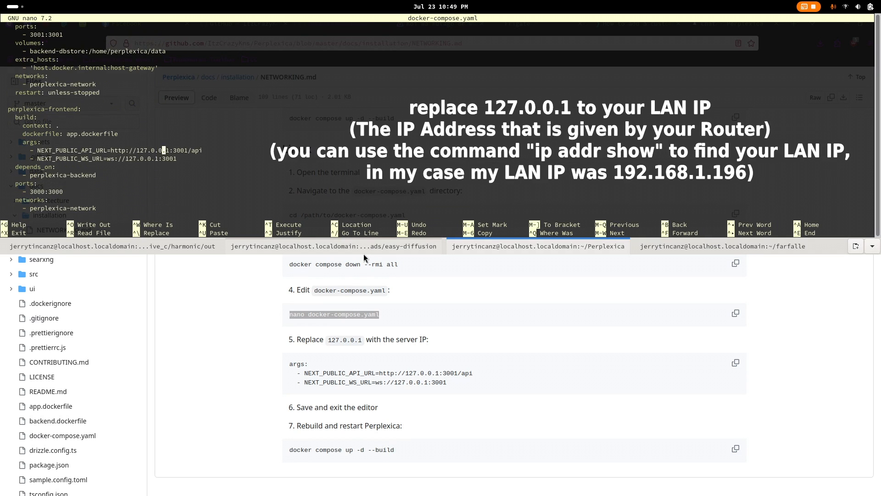
type("192.168.1.196")
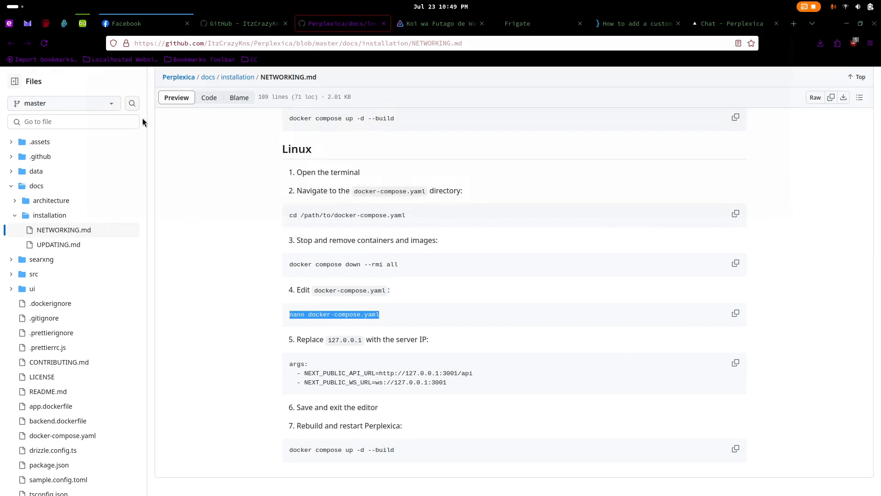
left_click(793, 23)
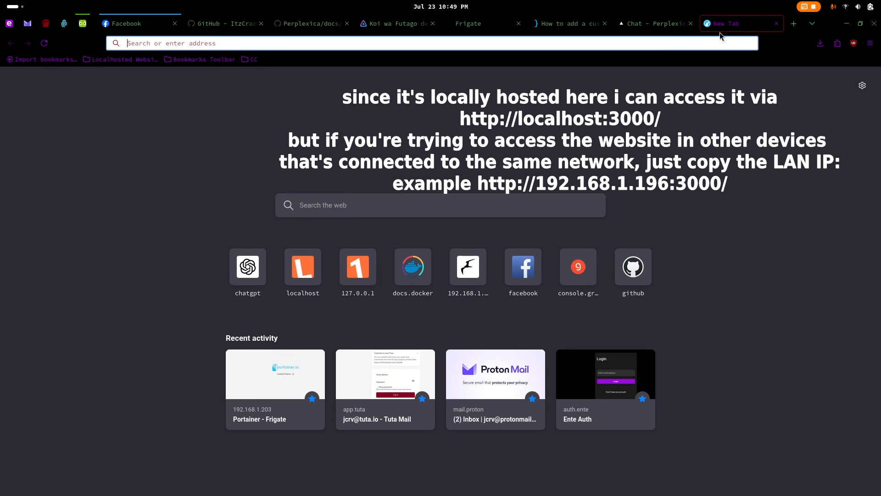
left_click(652, 23)
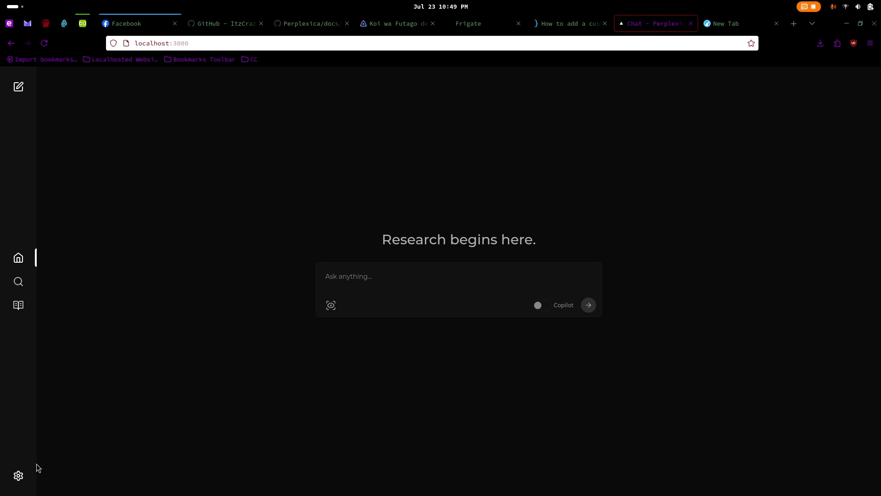
left_click(18, 475)
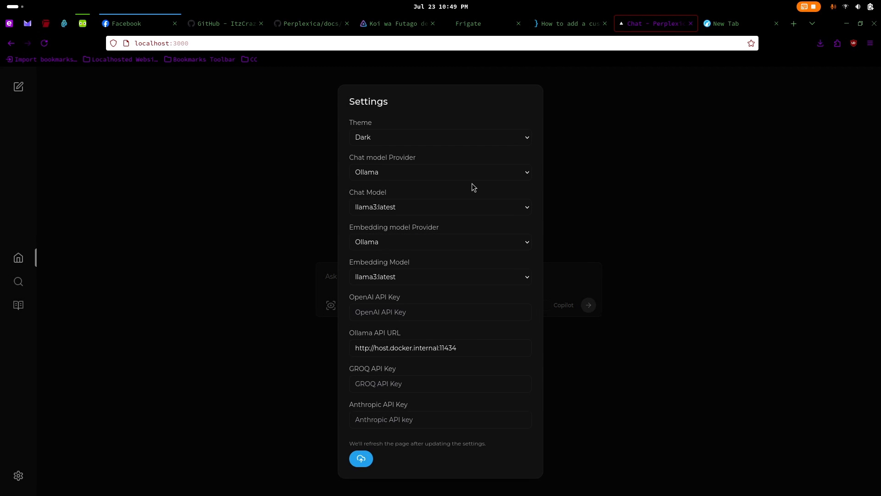
mouse_move(349, 169)
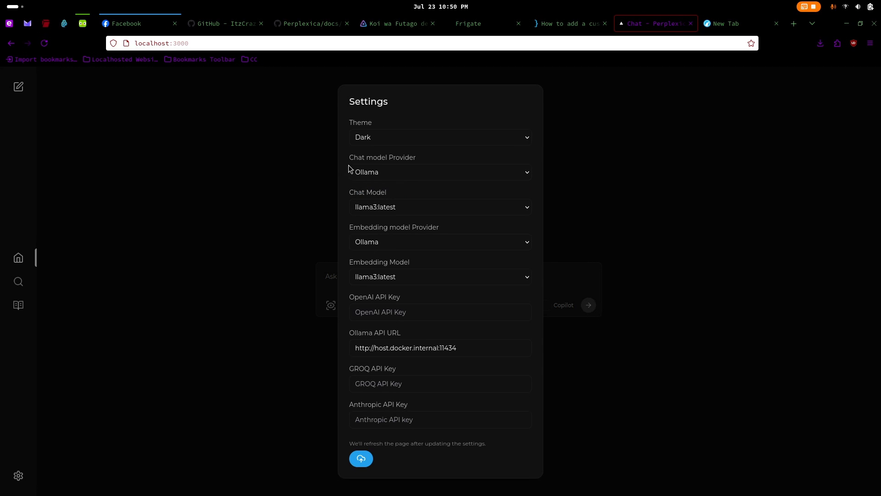
left_click(440, 242)
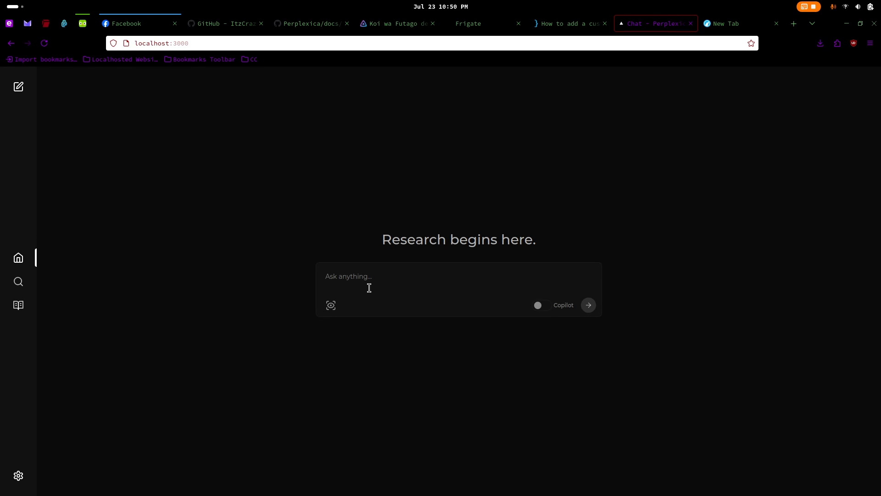
Focus the Ask anything box to enter a test question
left_click(588, 305)
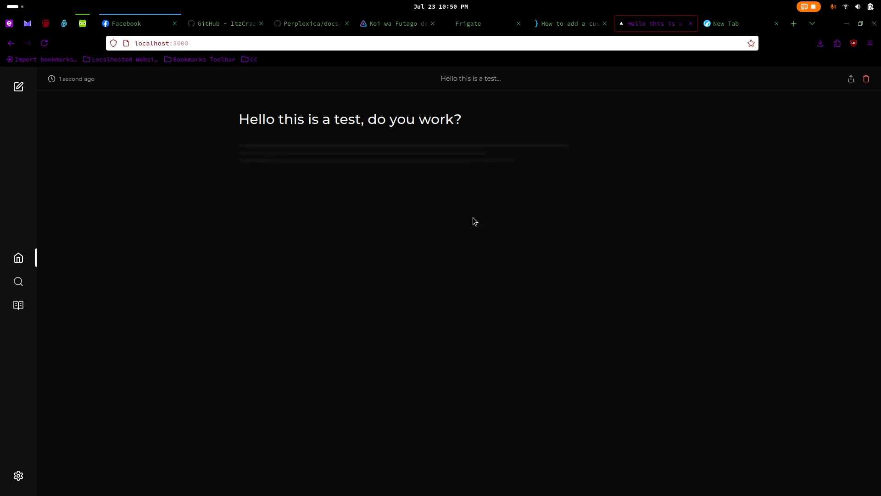